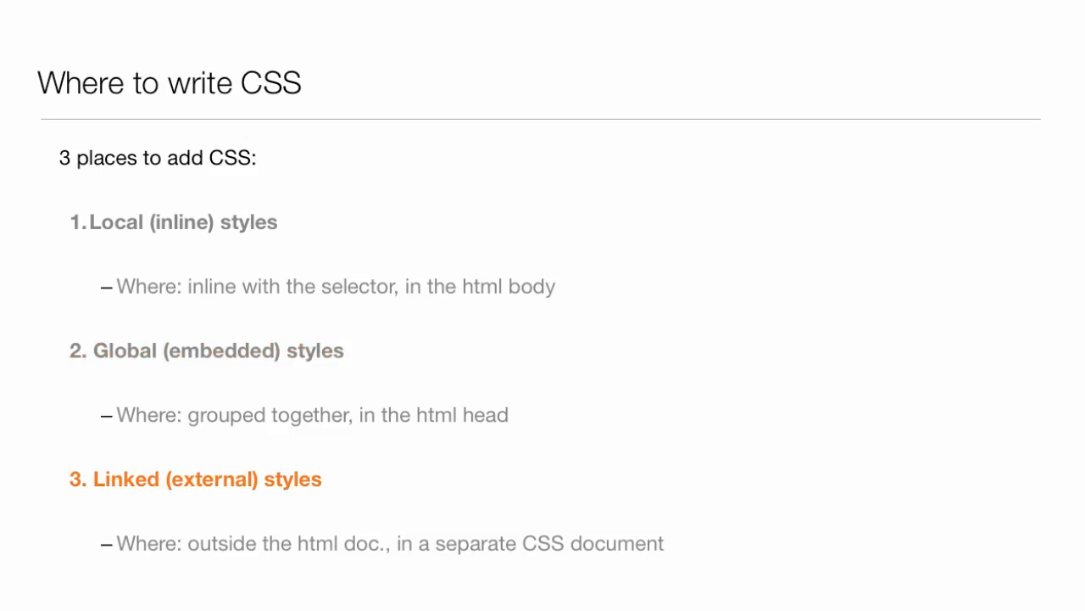
Advance the slideshow to the 'Local (inline) styles' slide with its HTML style attribute example.
{"action": "key", "text": "Right"}
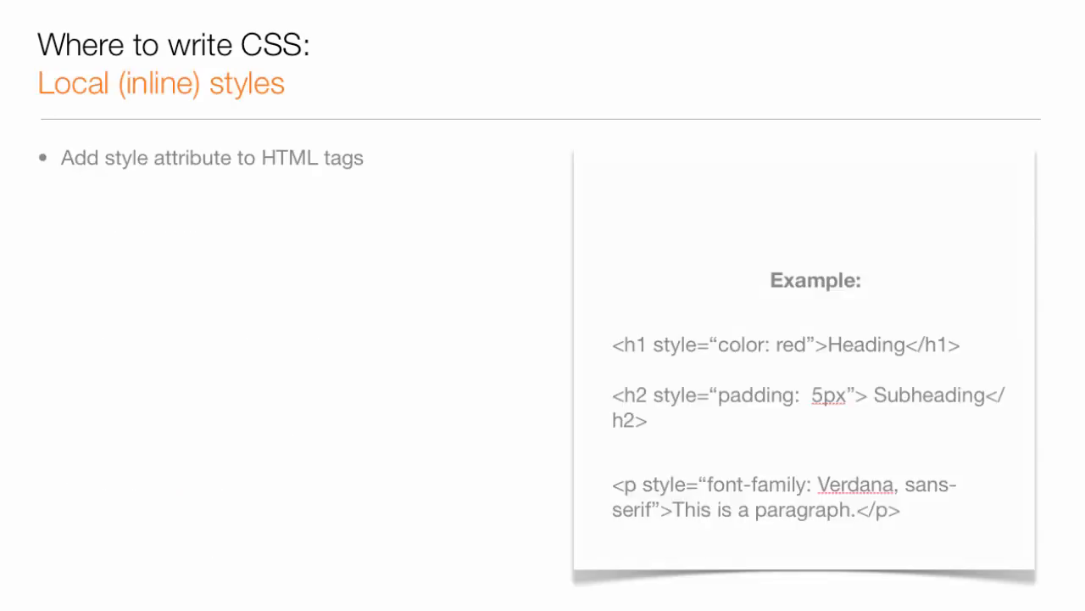